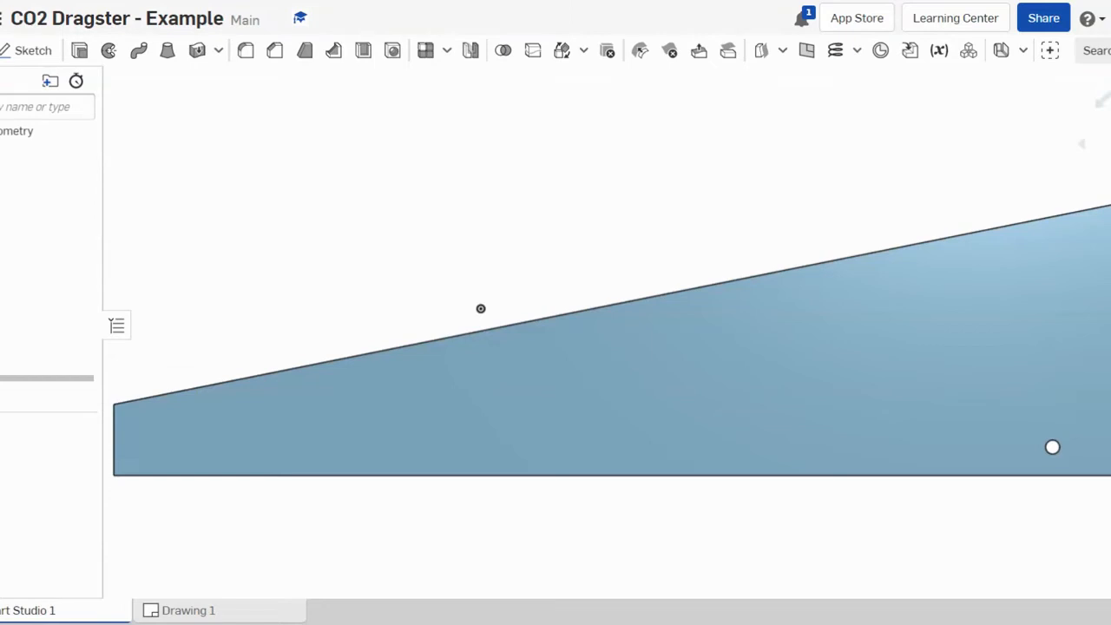
{"action": "mouse_move", "coordinate": [268, 88]}
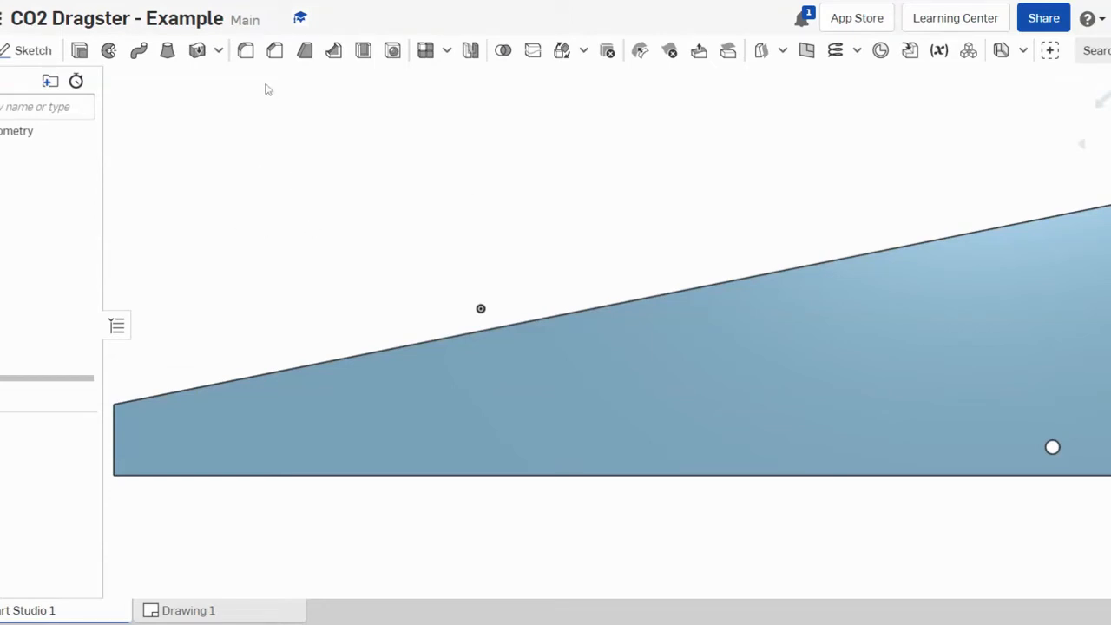
{"action": "mouse_move", "coordinate": [246, 140]}
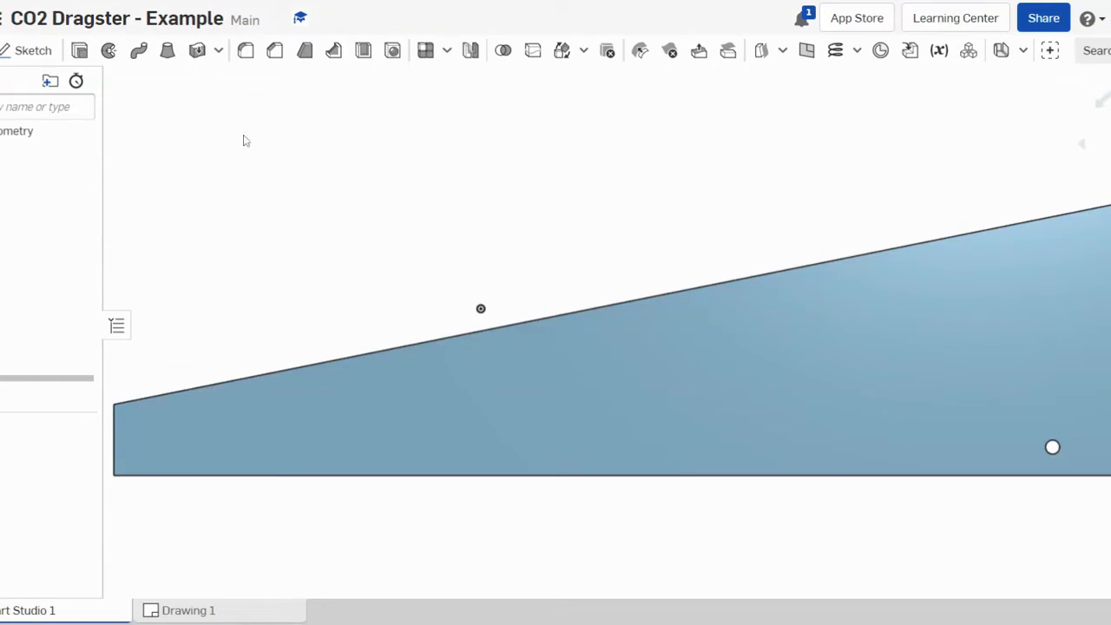
{"action": "mouse_move", "coordinate": [504, 204]}
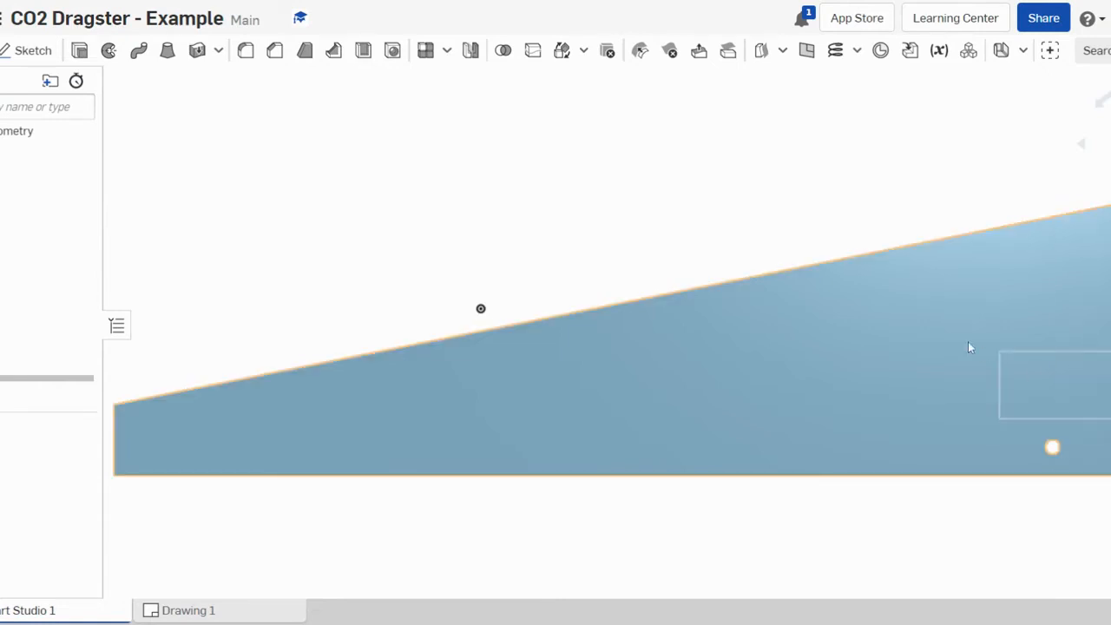
{"action": "mouse_move", "coordinate": [981, 323]}
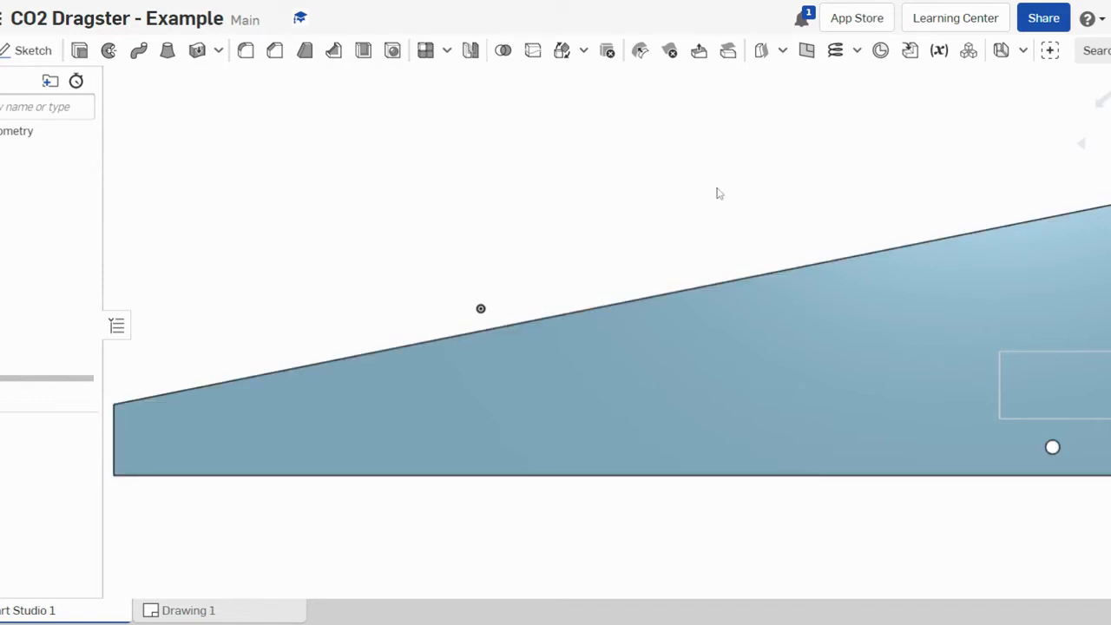
{"action": "mouse_move", "coordinate": [415, 207]}
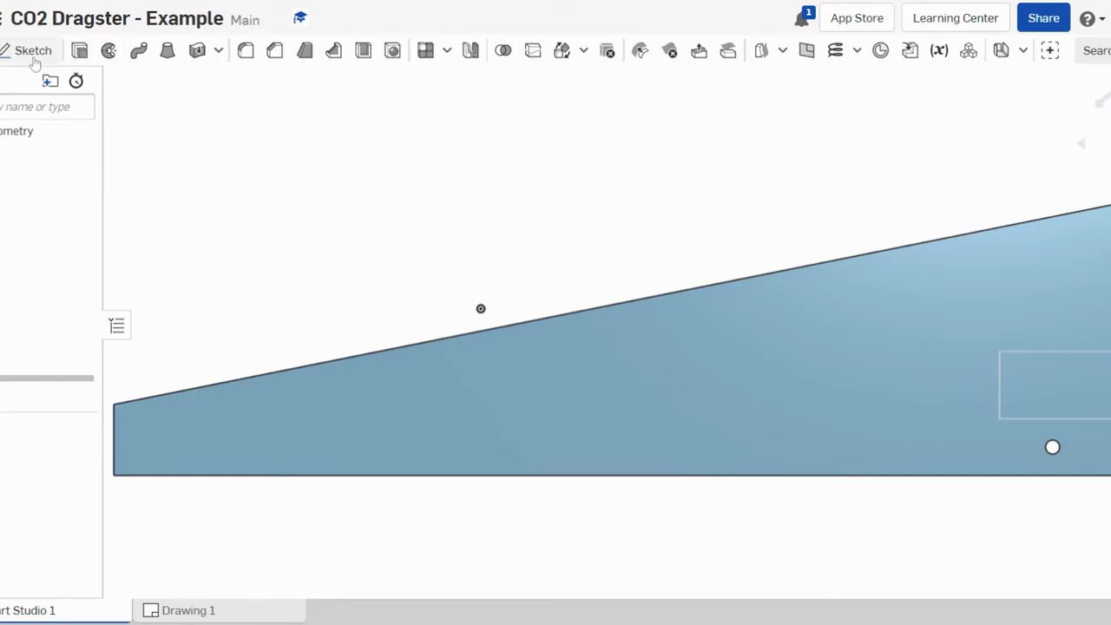
{"action": "mouse_move", "coordinate": [33, 63]}
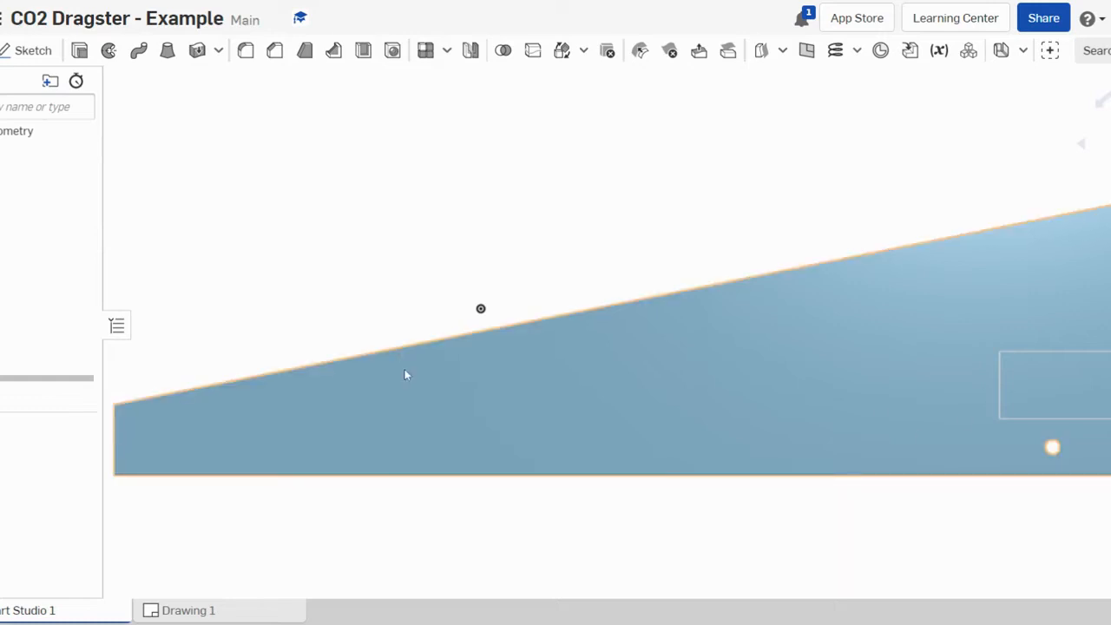
{"action": "mouse_move", "coordinate": [464, 324]}
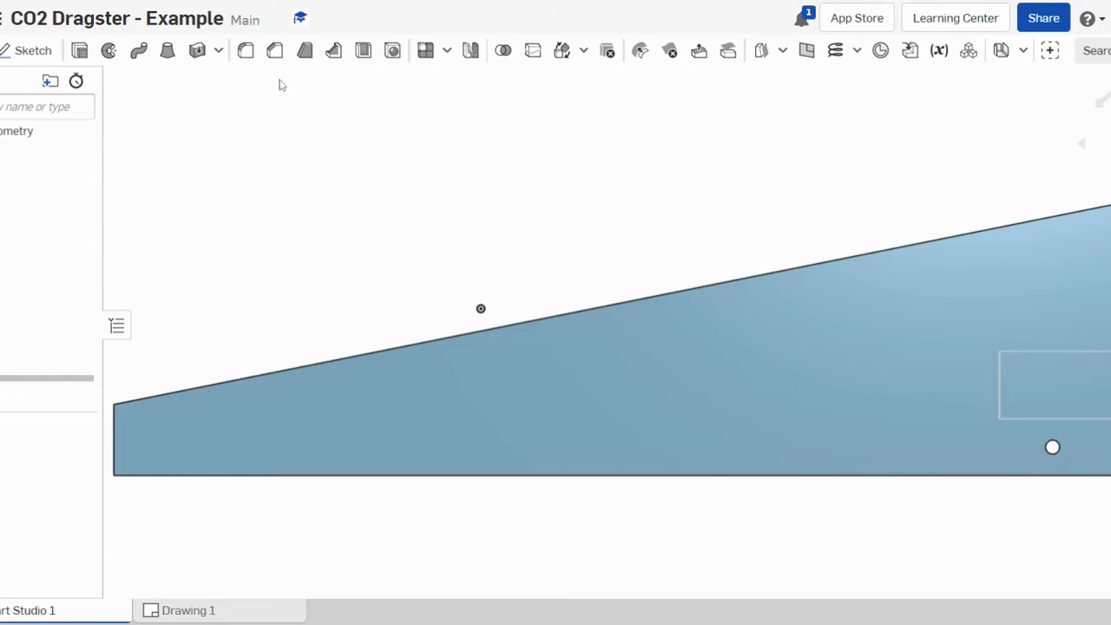
{"action": "mouse_move", "coordinate": [33, 50]}
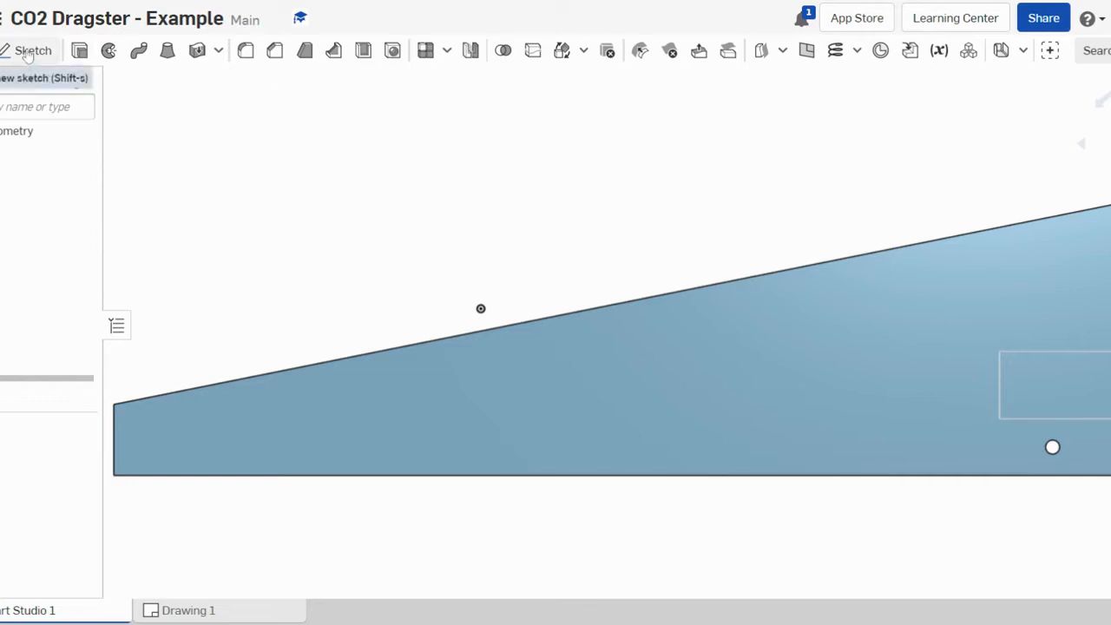
Step: Start a new sketch (Sketch 4) on the CO2 Dragster body
{"action": "left_click", "coordinate": [32, 49]}
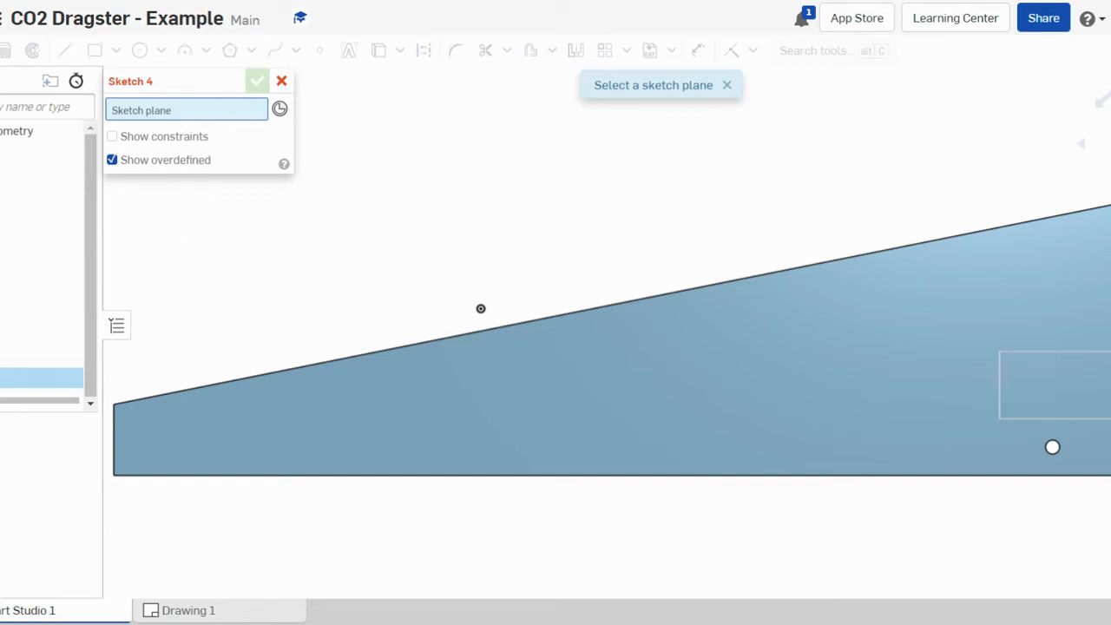
{"action": "mouse_move", "coordinate": [59, 161]}
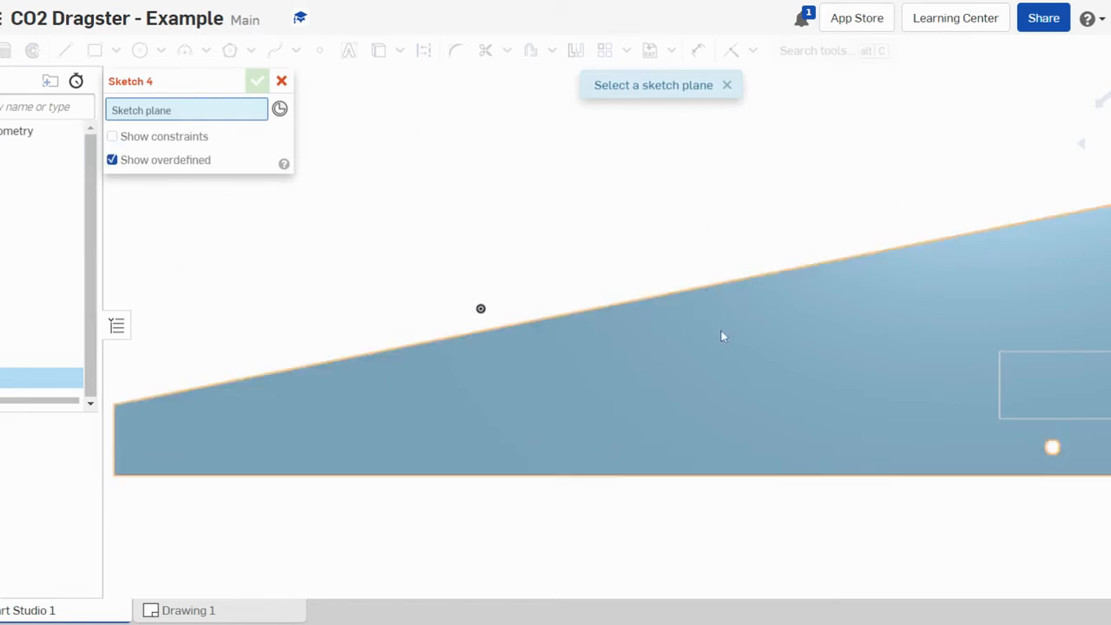
{"action": "mouse_move", "coordinate": [635, 383]}
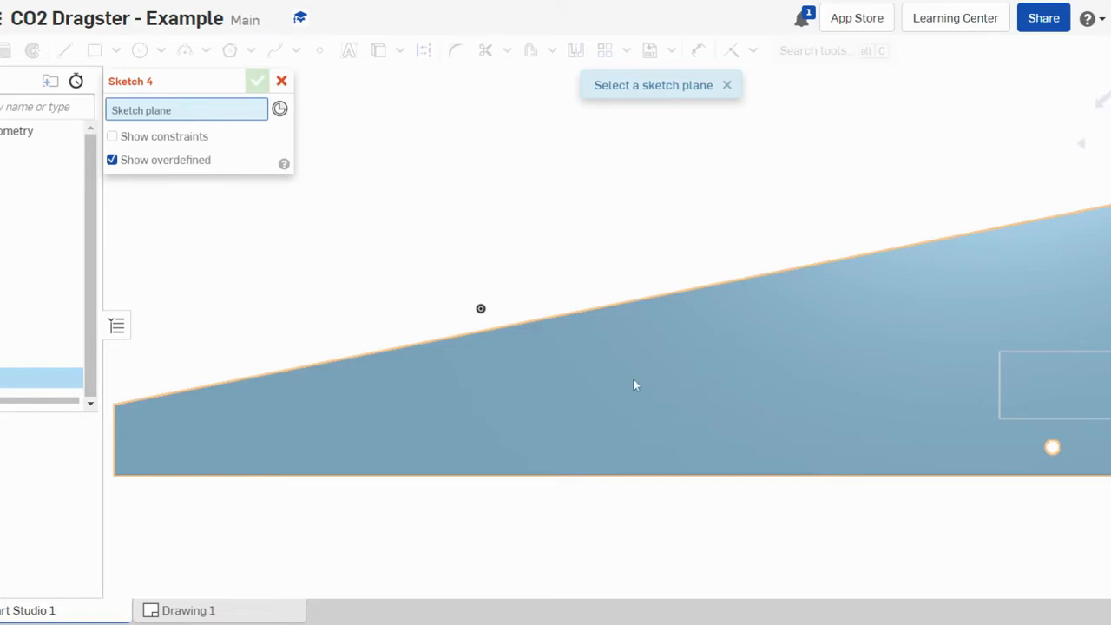
{"action": "mouse_move", "coordinate": [626, 384]}
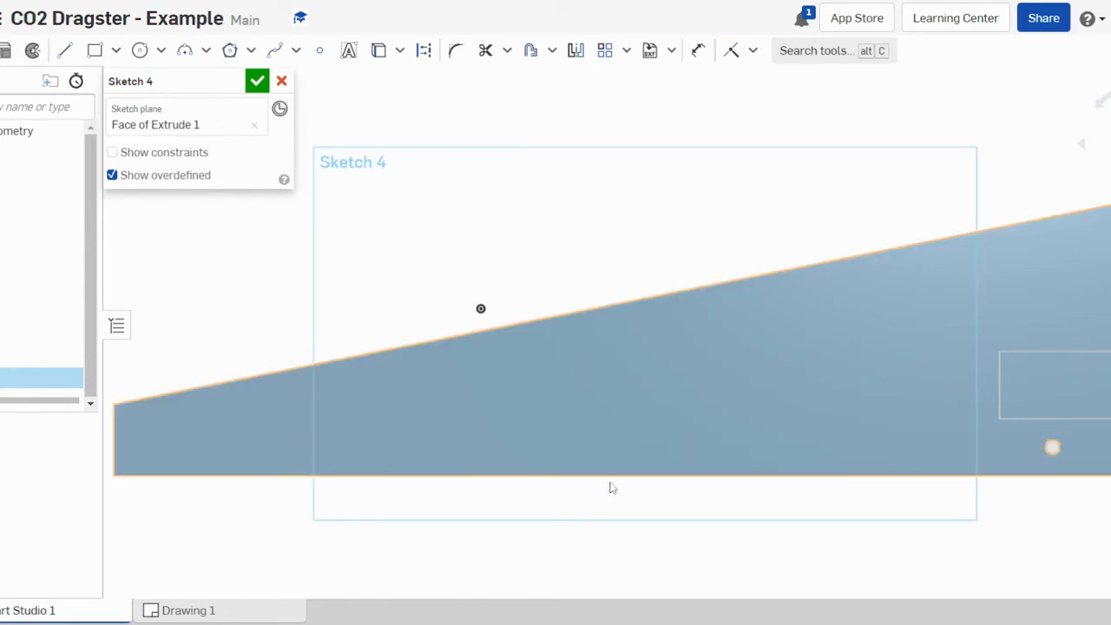
{"action": "mouse_move", "coordinate": [551, 391]}
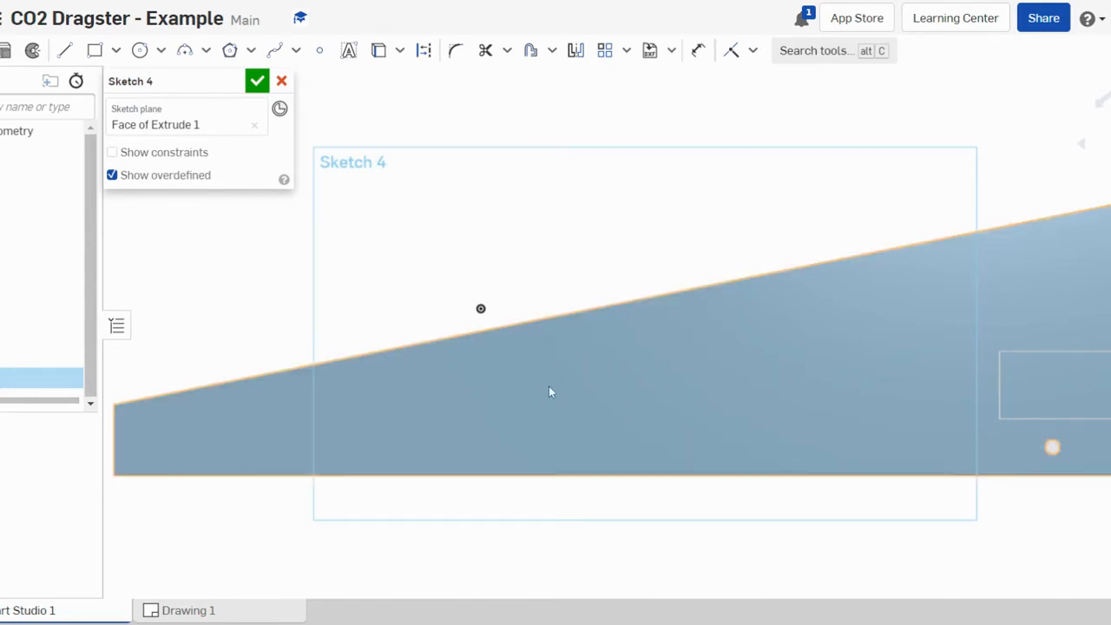
{"action": "mouse_move", "coordinate": [502, 404]}
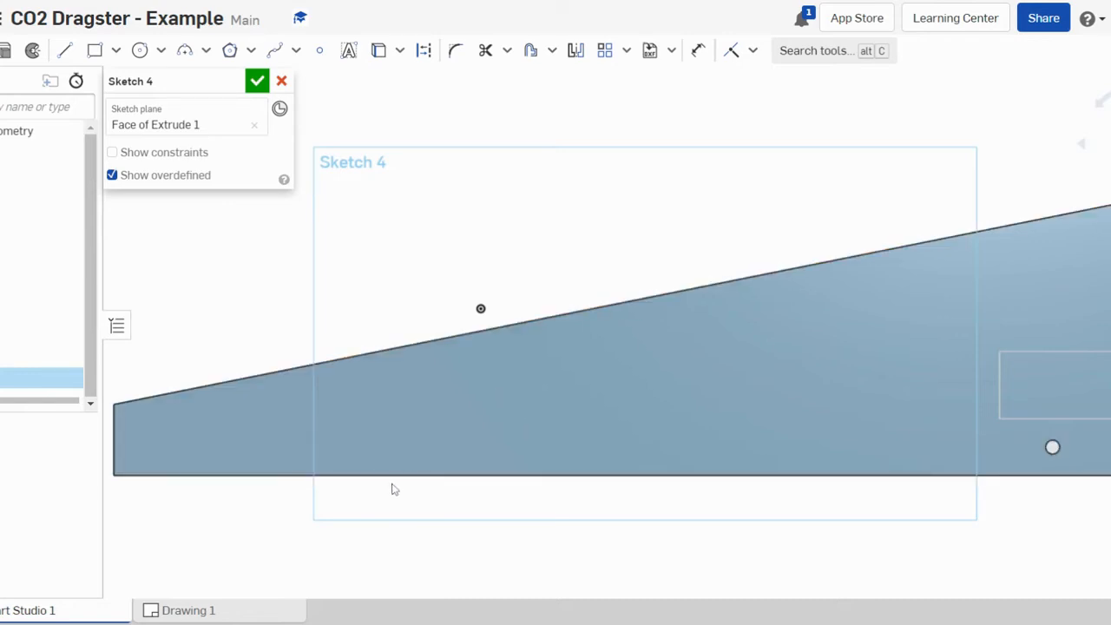
{"action": "mouse_move", "coordinate": [424, 480]}
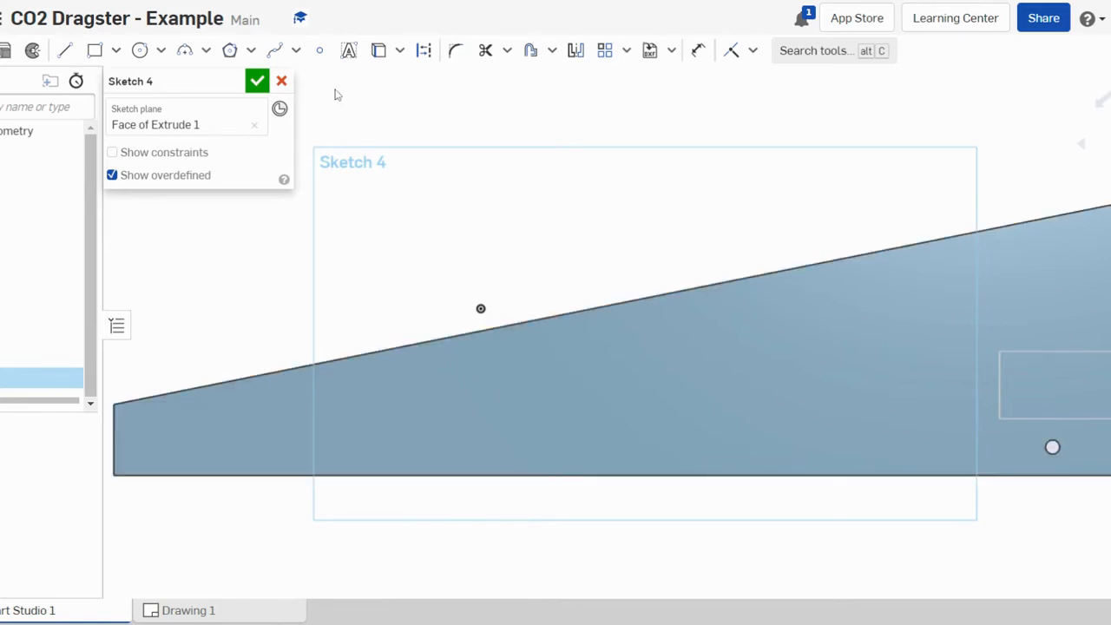
{"action": "mouse_move", "coordinate": [424, 50]}
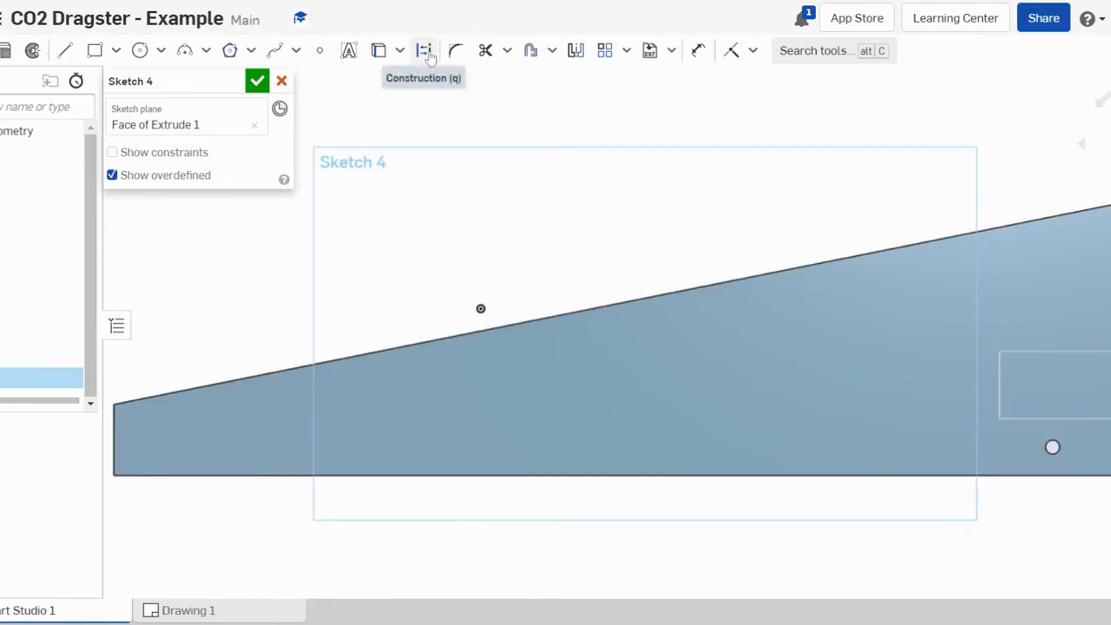
{"action": "mouse_move", "coordinate": [382, 497]}
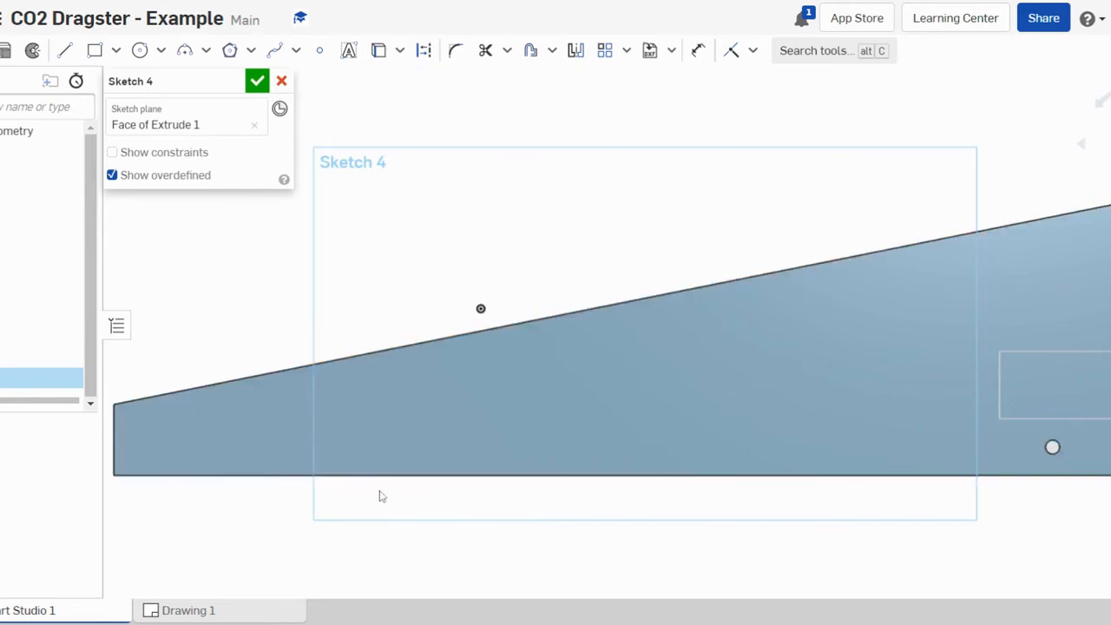
{"action": "mouse_move", "coordinate": [422, 49]}
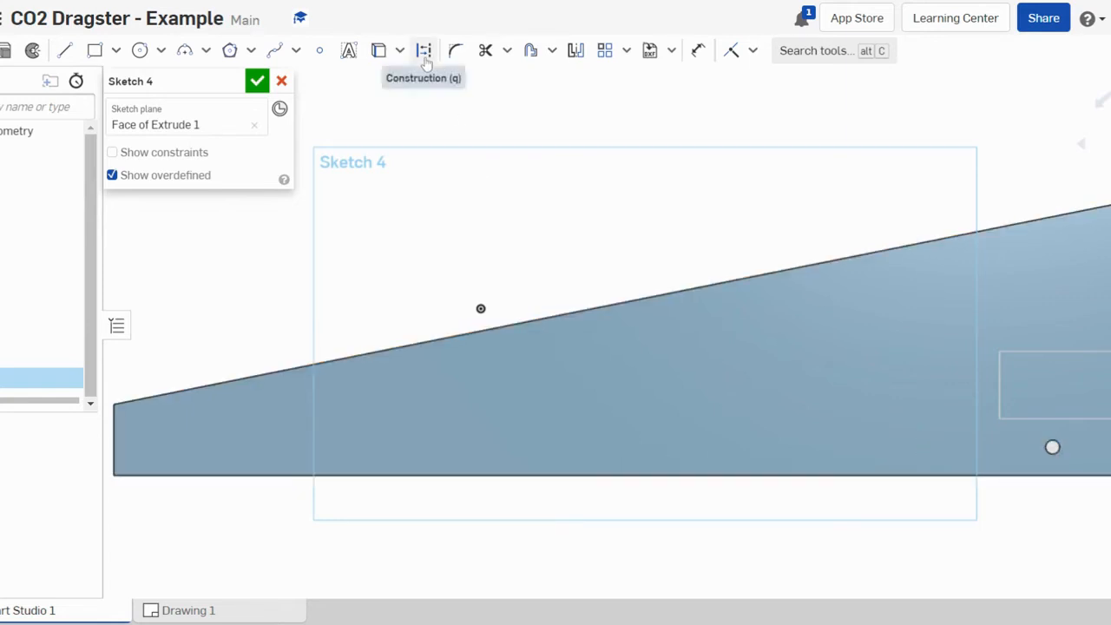
Step: Enable construction geometry and select the Point tool for the sketch
{"action": "left_click", "coordinate": [423, 49]}
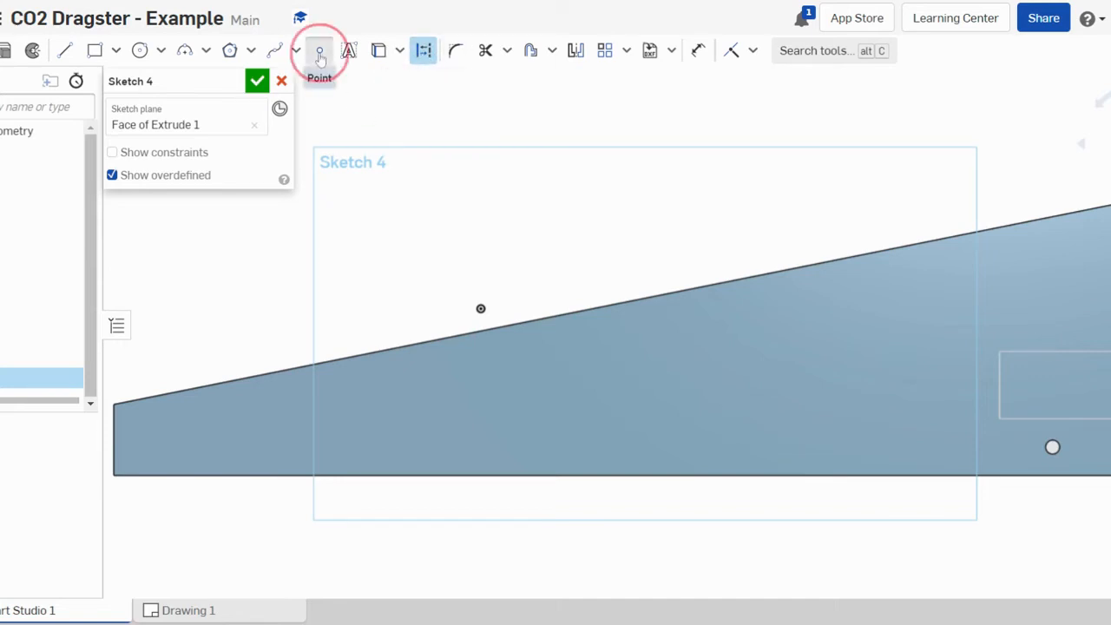
{"action": "left_click", "coordinate": [319, 50]}
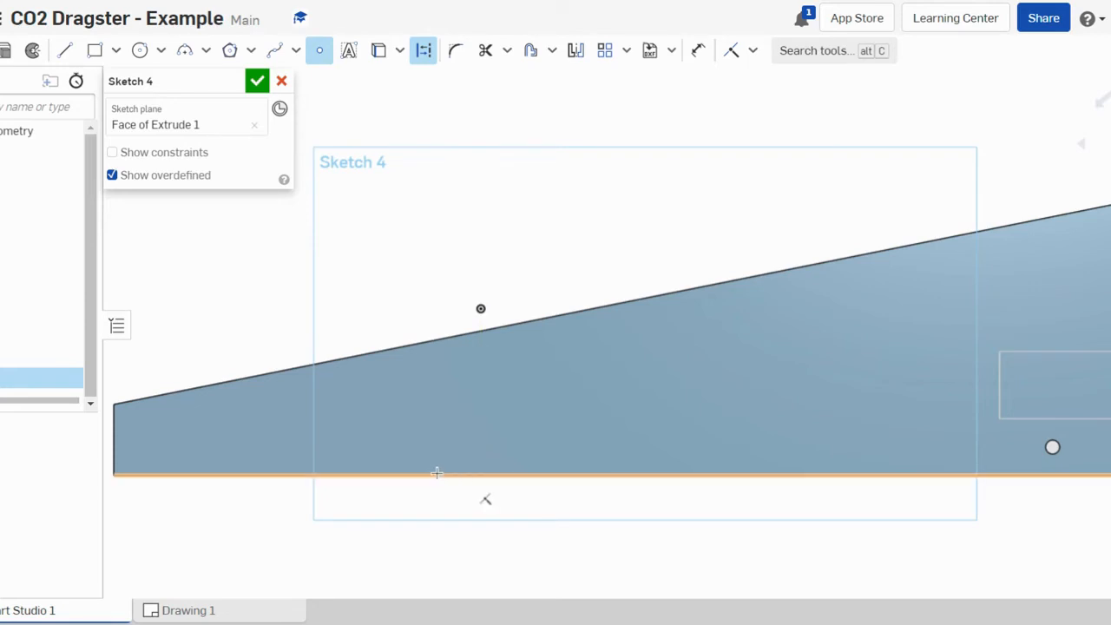
{"action": "mouse_move", "coordinate": [532, 474]}
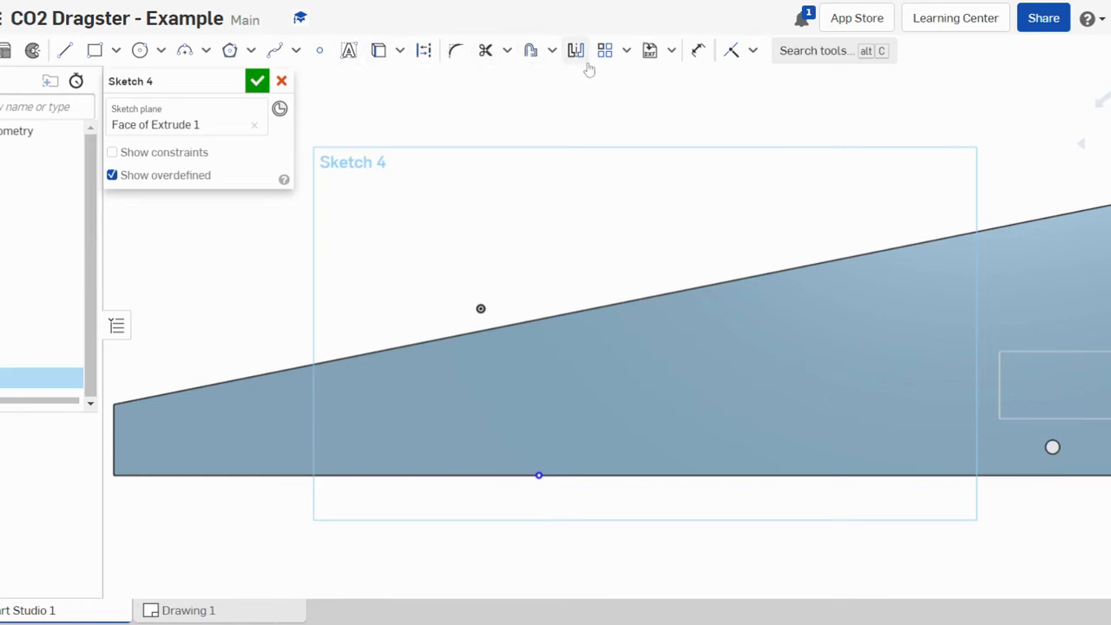
{"action": "mouse_move", "coordinate": [696, 50]}
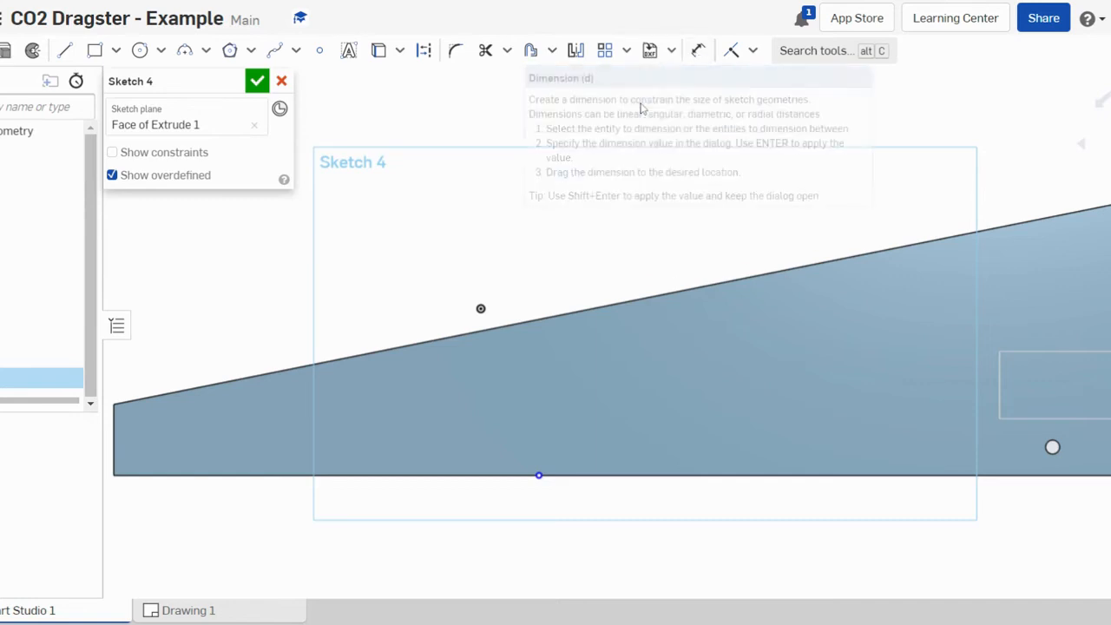
{"action": "mouse_move", "coordinate": [597, 160]}
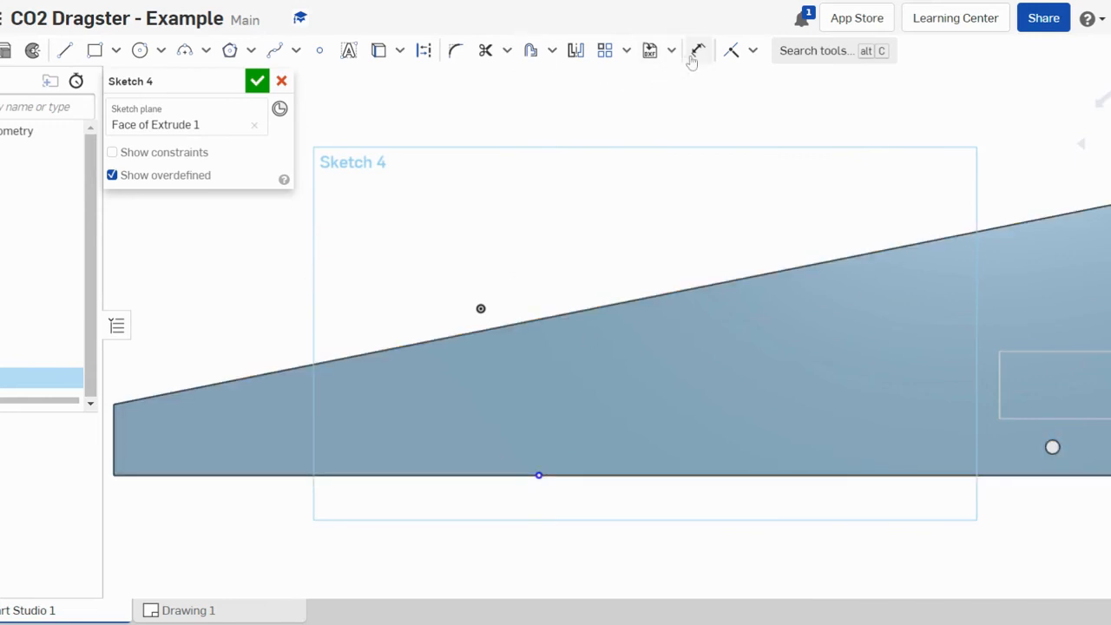
Step: Dimension the construction point from the rear edge, changing 179.93 to 250 mm
{"action": "left_click", "coordinate": [699, 50]}
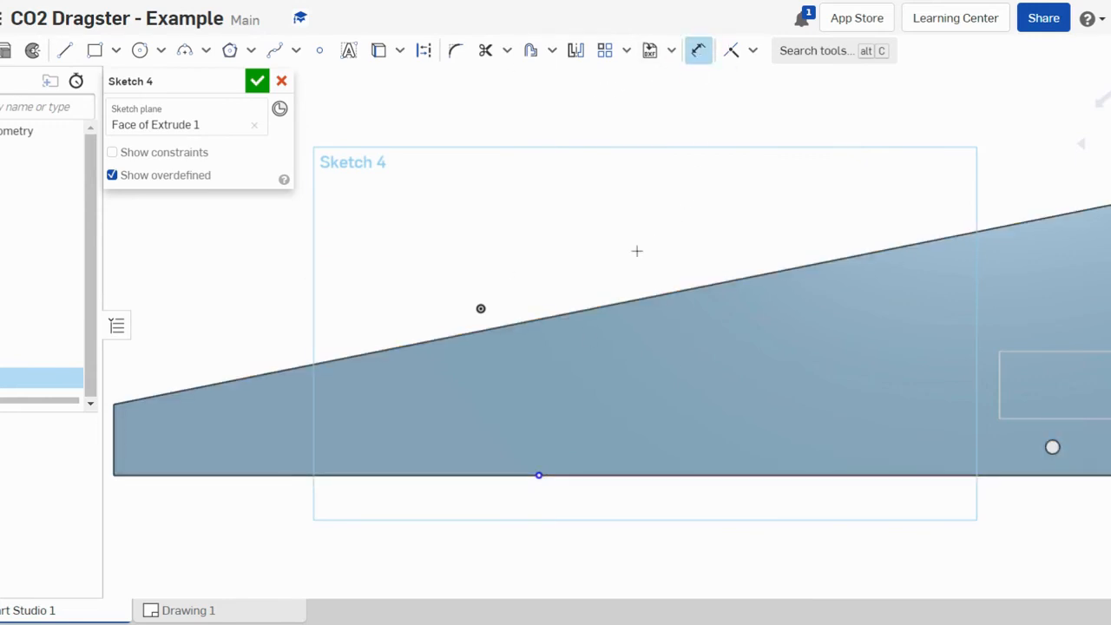
{"action": "mouse_move", "coordinate": [686, 404]}
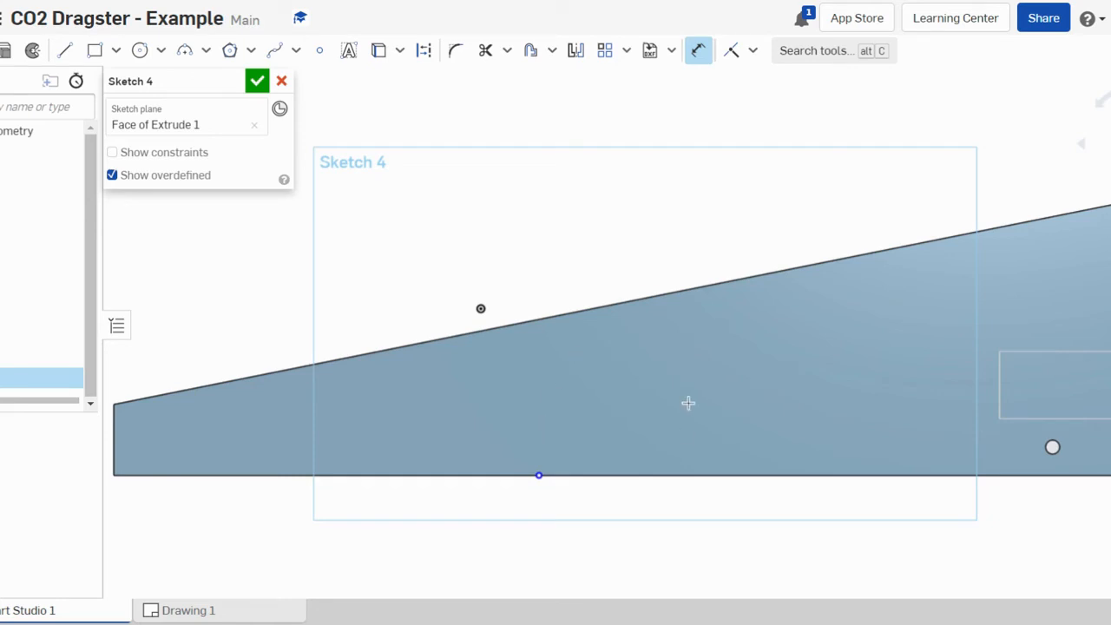
{"action": "mouse_move", "coordinate": [721, 407]}
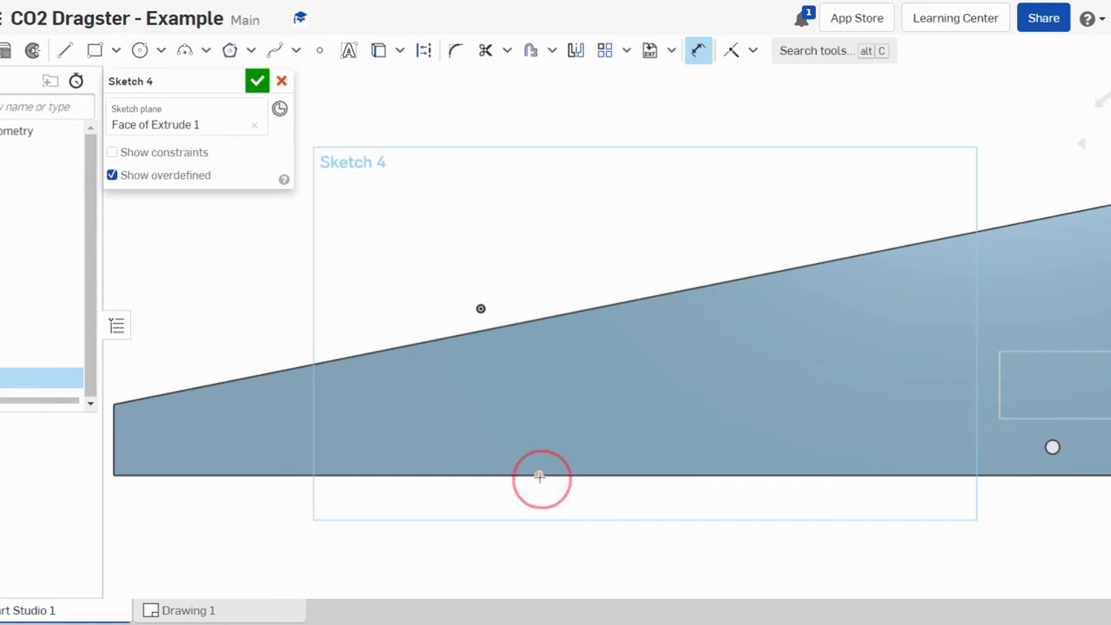
{"action": "left_click", "coordinate": [541, 478]}
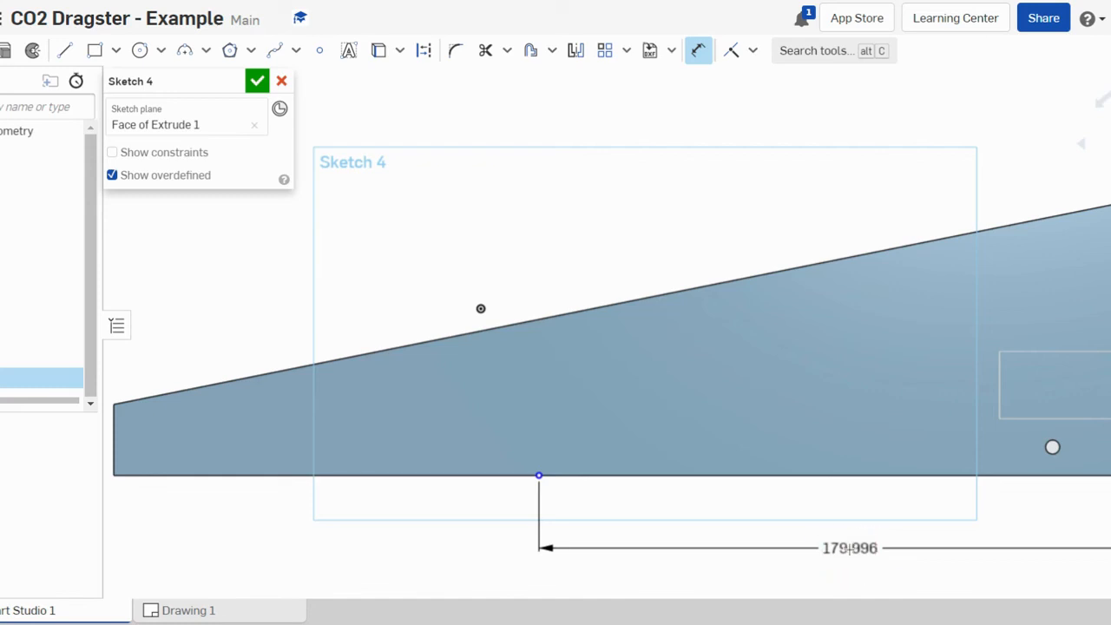
{"action": "double_click", "coordinate": [846, 550]}
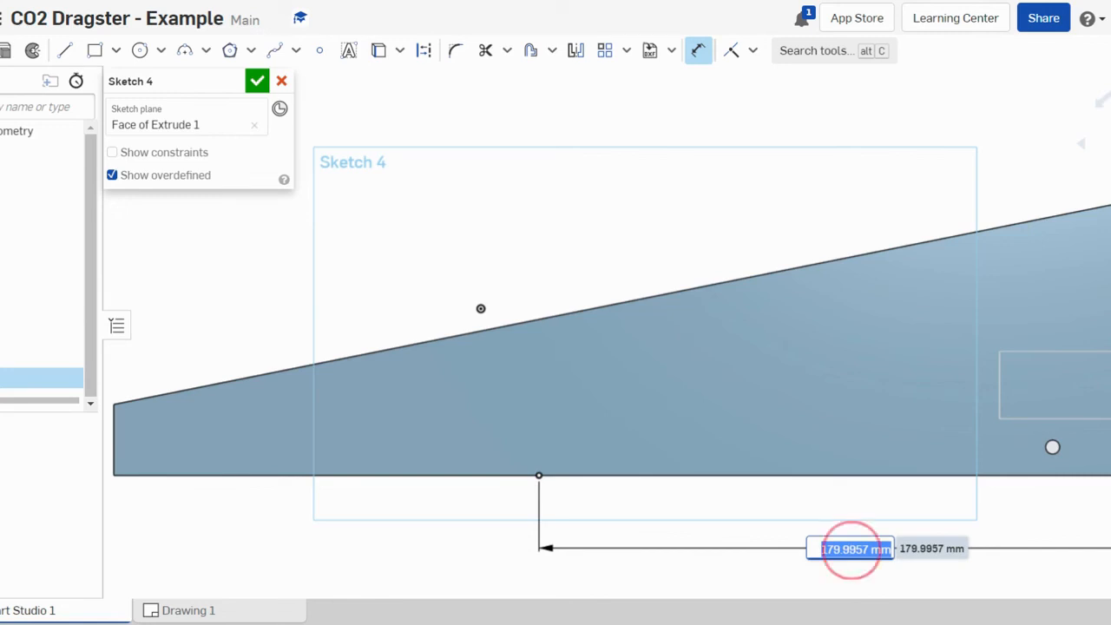
{"action": "type", "text": "179.9250957"}
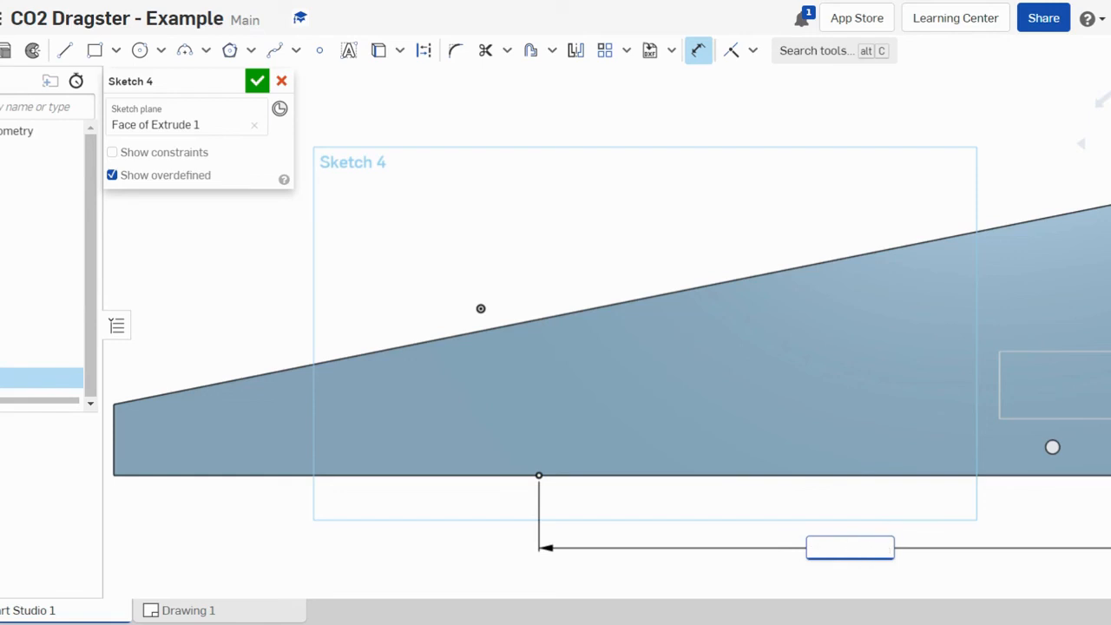
{"action": "type", "text": "250"}
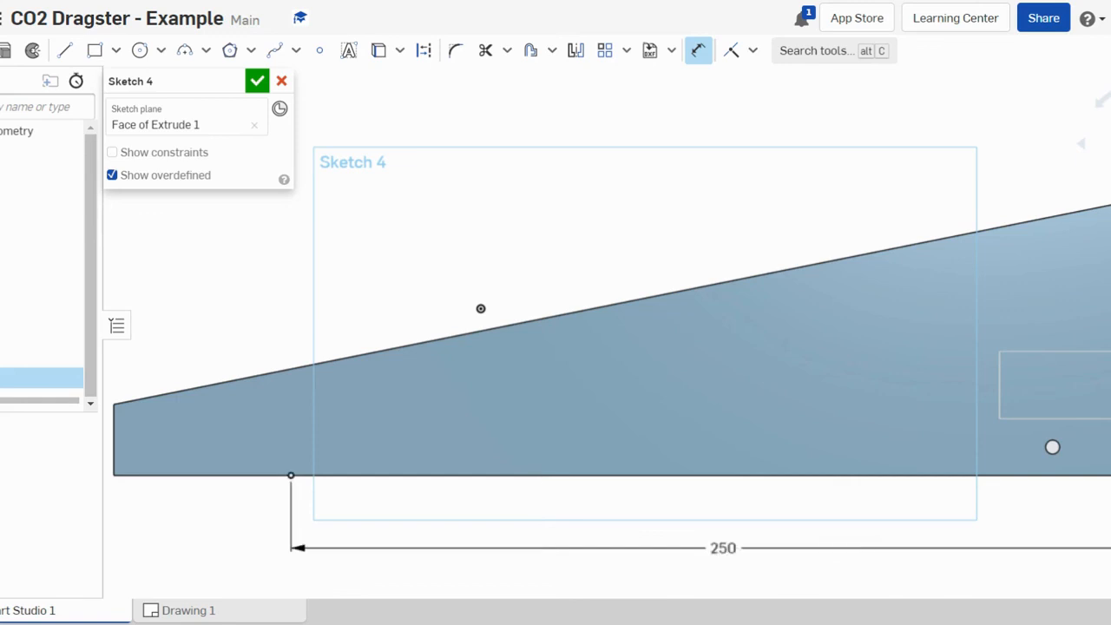
{"action": "mouse_move", "coordinate": [292, 475]}
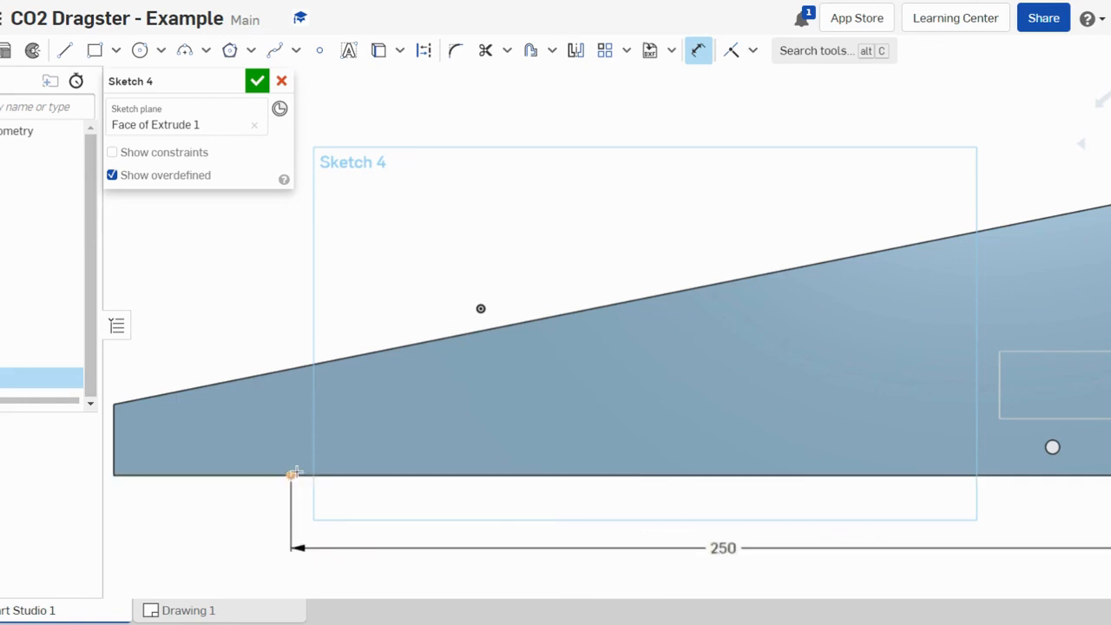